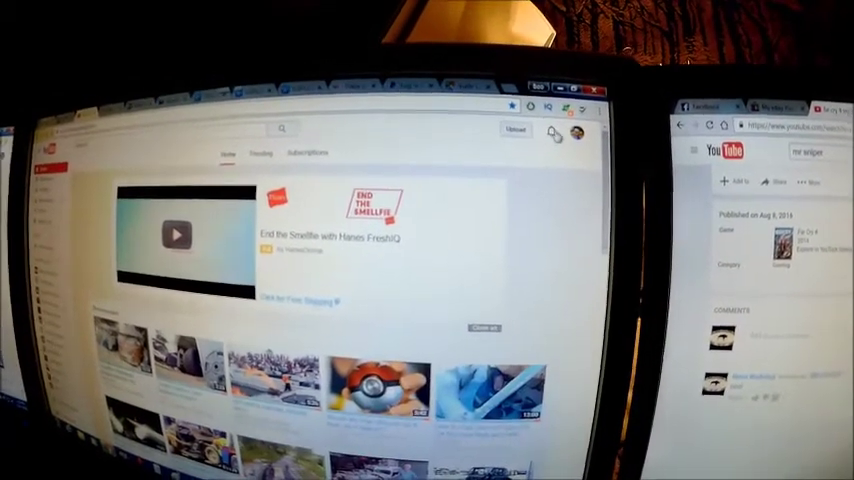
- Show the YouTube notifications dropdown listing several recent notifications with thumbnails that remain uncleared
click(548, 138)
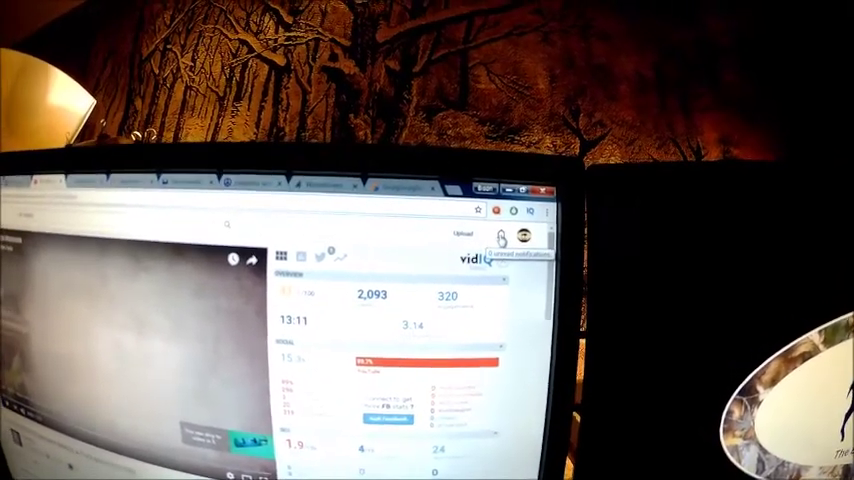
click(490, 250)
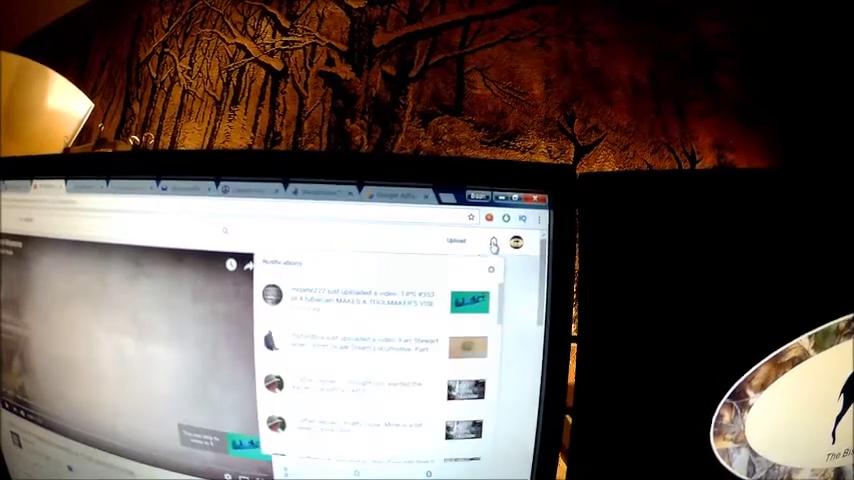